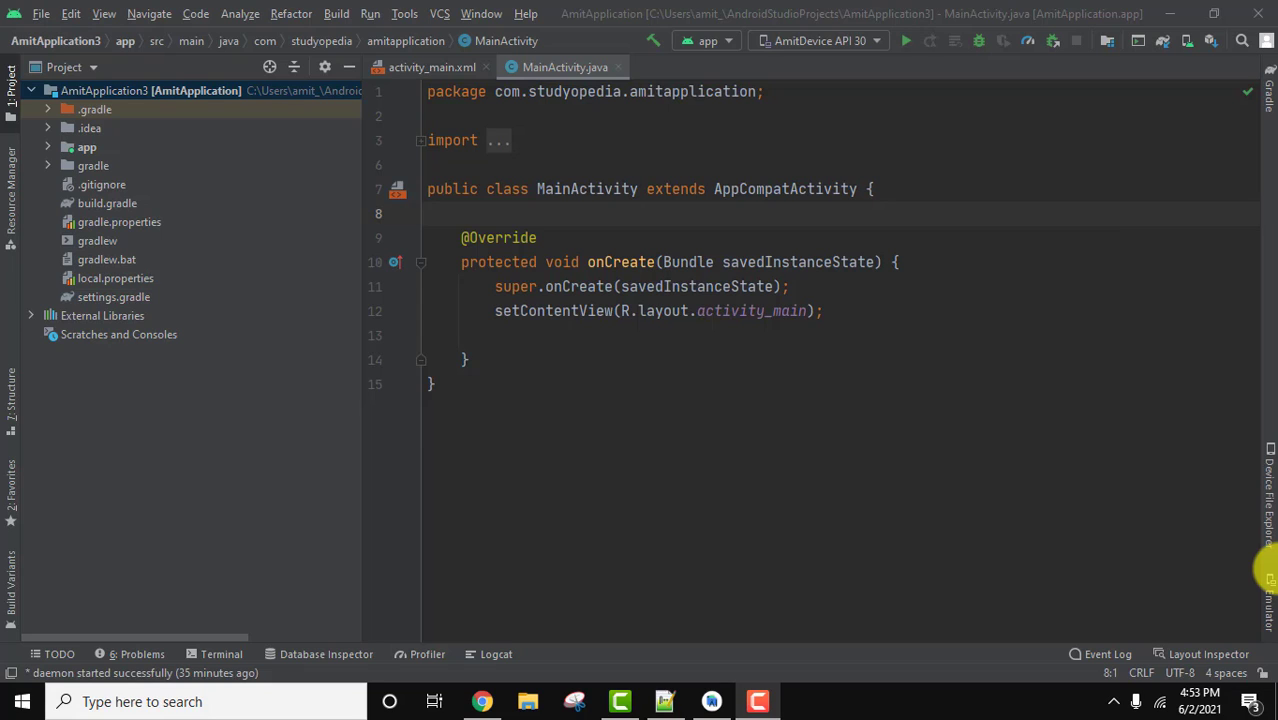
mouse_move(658, 222)
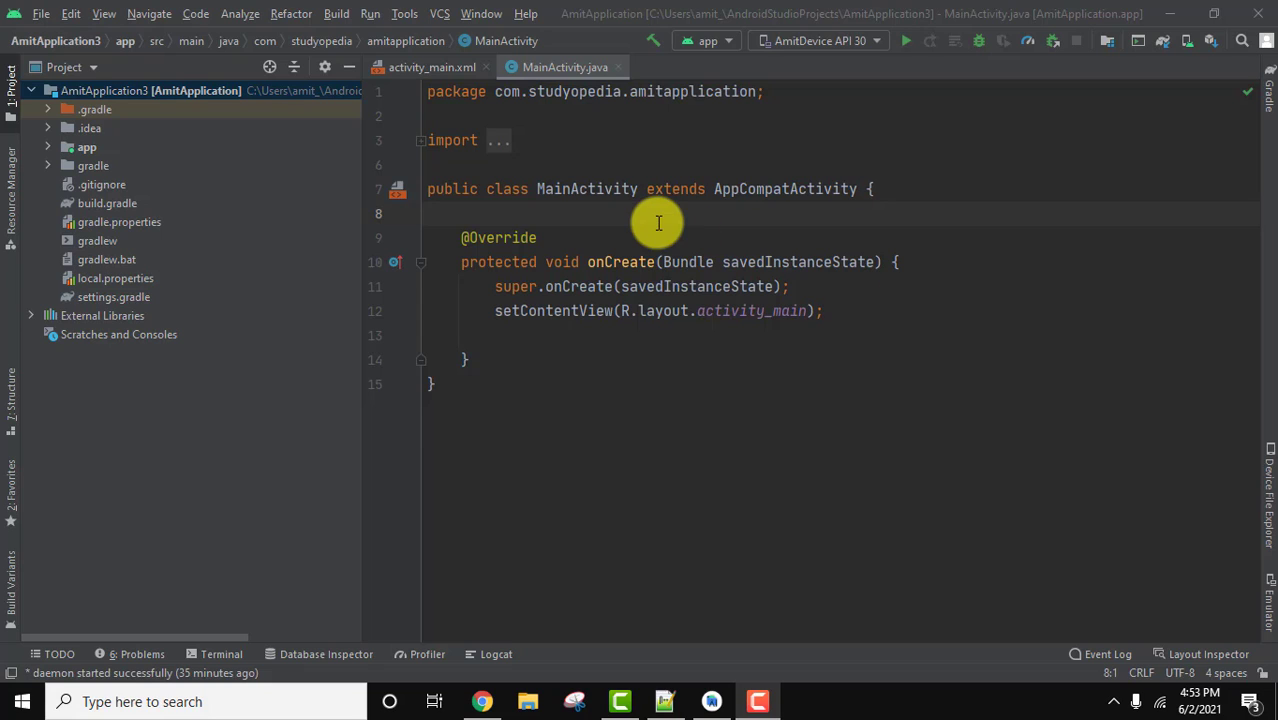
mouse_move(404, 12)
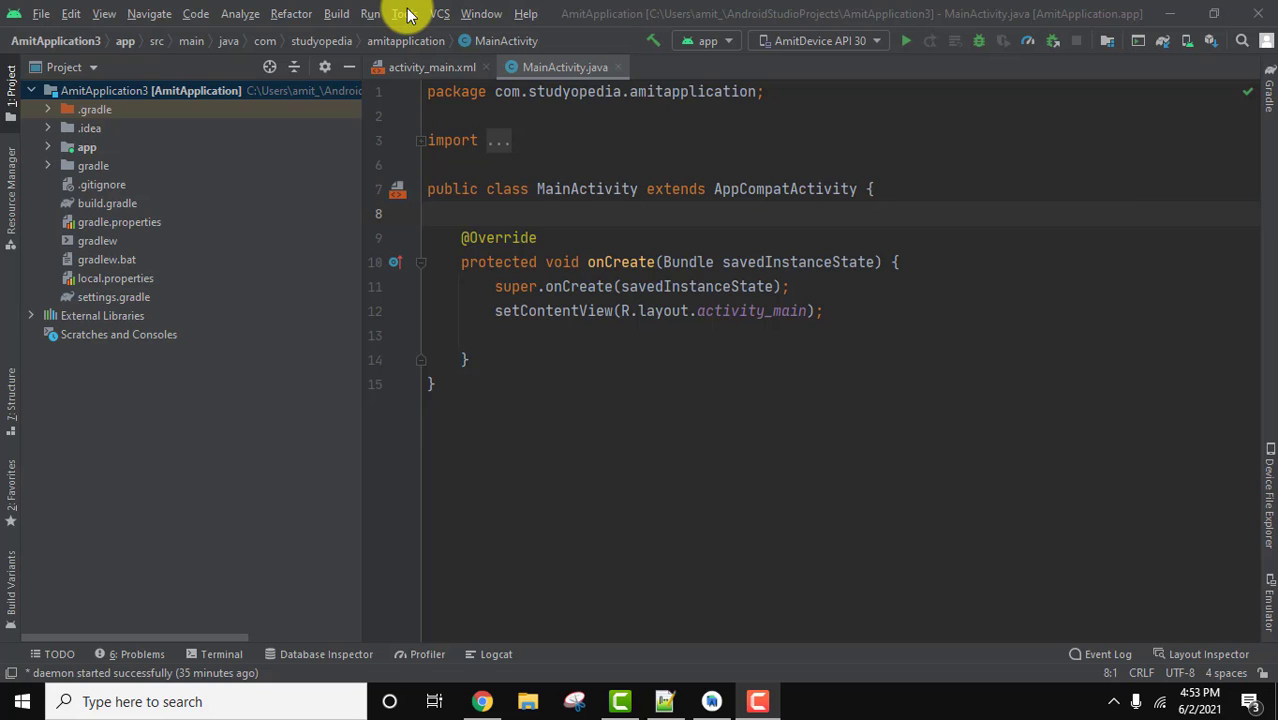
Step: Show the Tools menu over the MainActivity.java editor
left_click(404, 12)
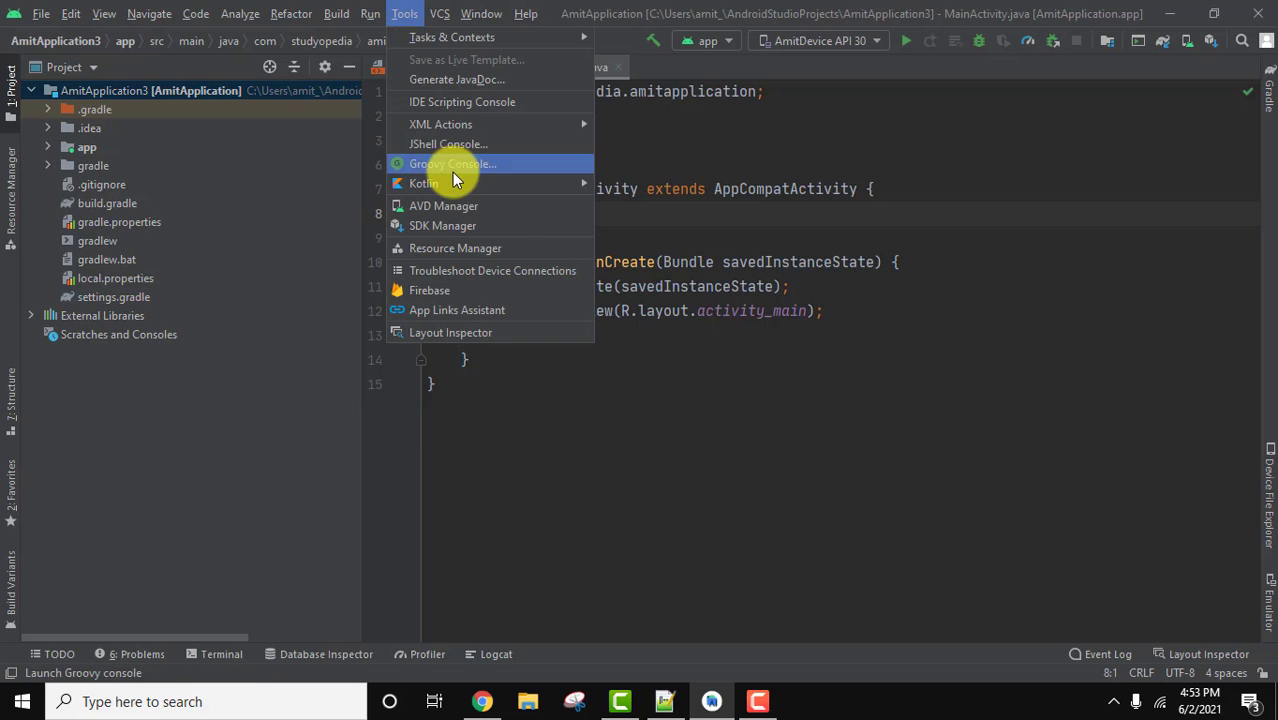
mouse_move(520, 206)
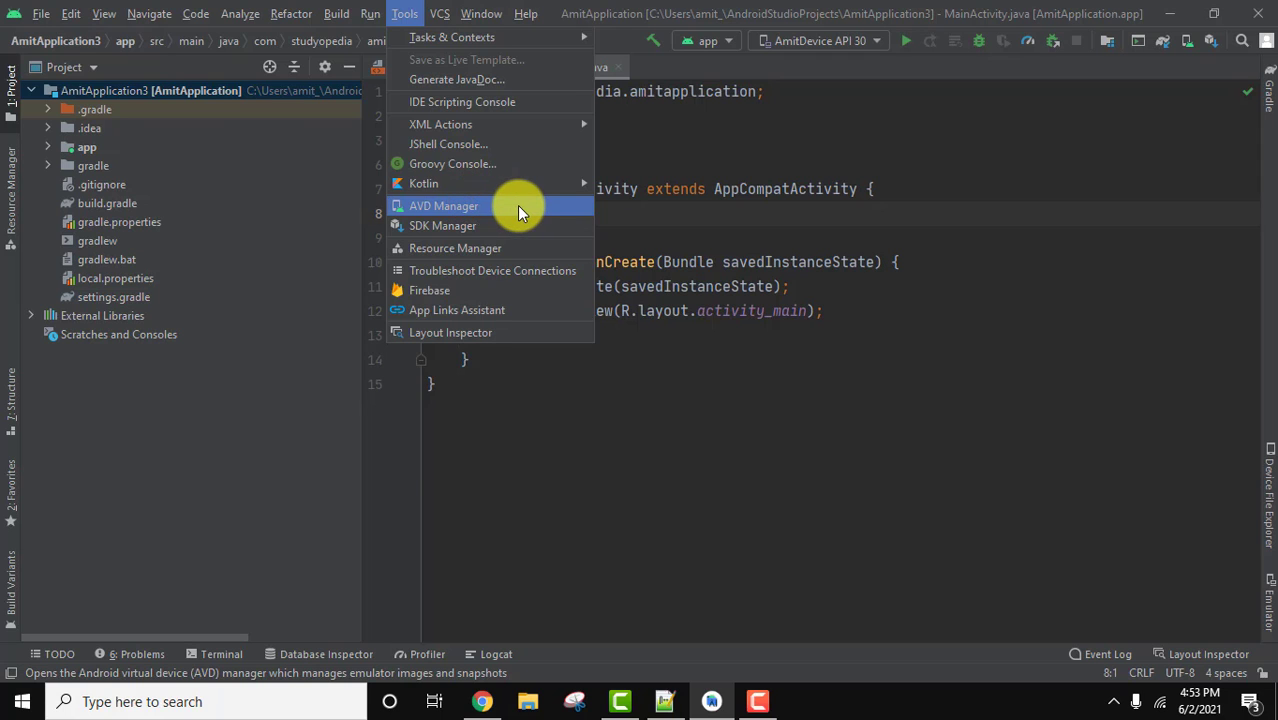
Step: Launch AVD Manager listing AmitDevice API 30, Pixel 3a XL API 29 and Pixel 4 API 30
left_click(444, 204)
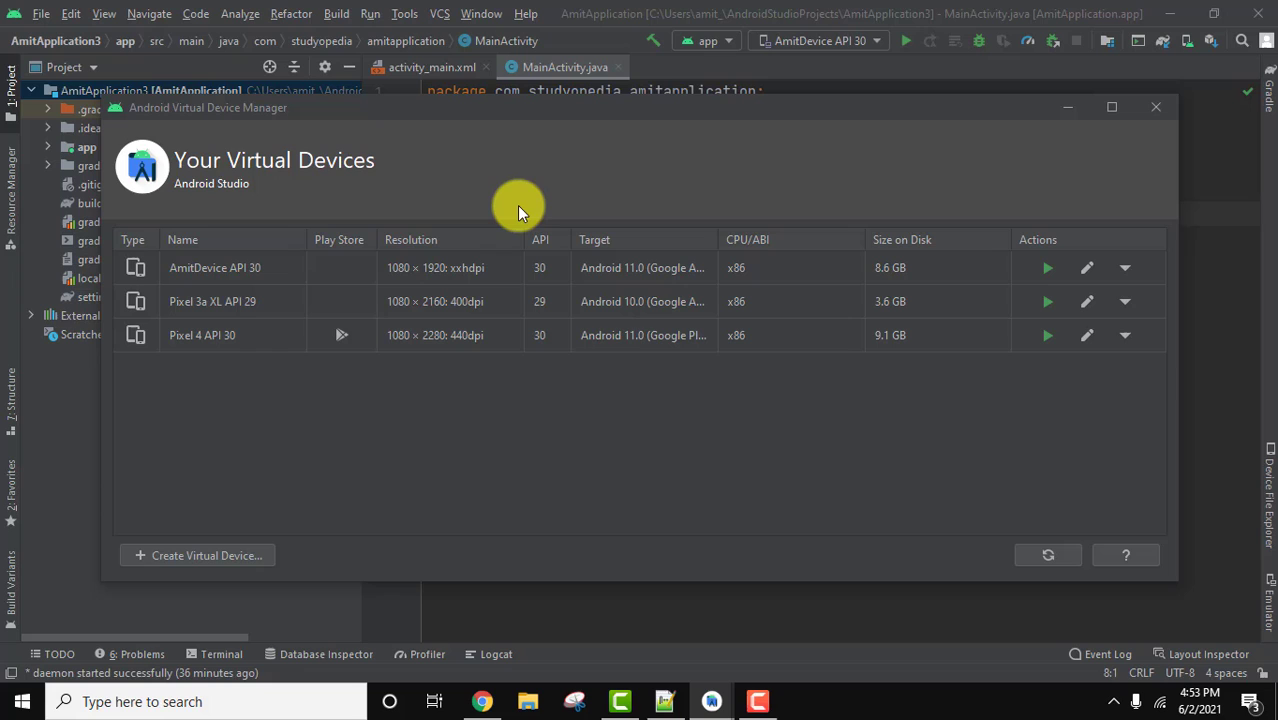
mouse_move(360, 388)
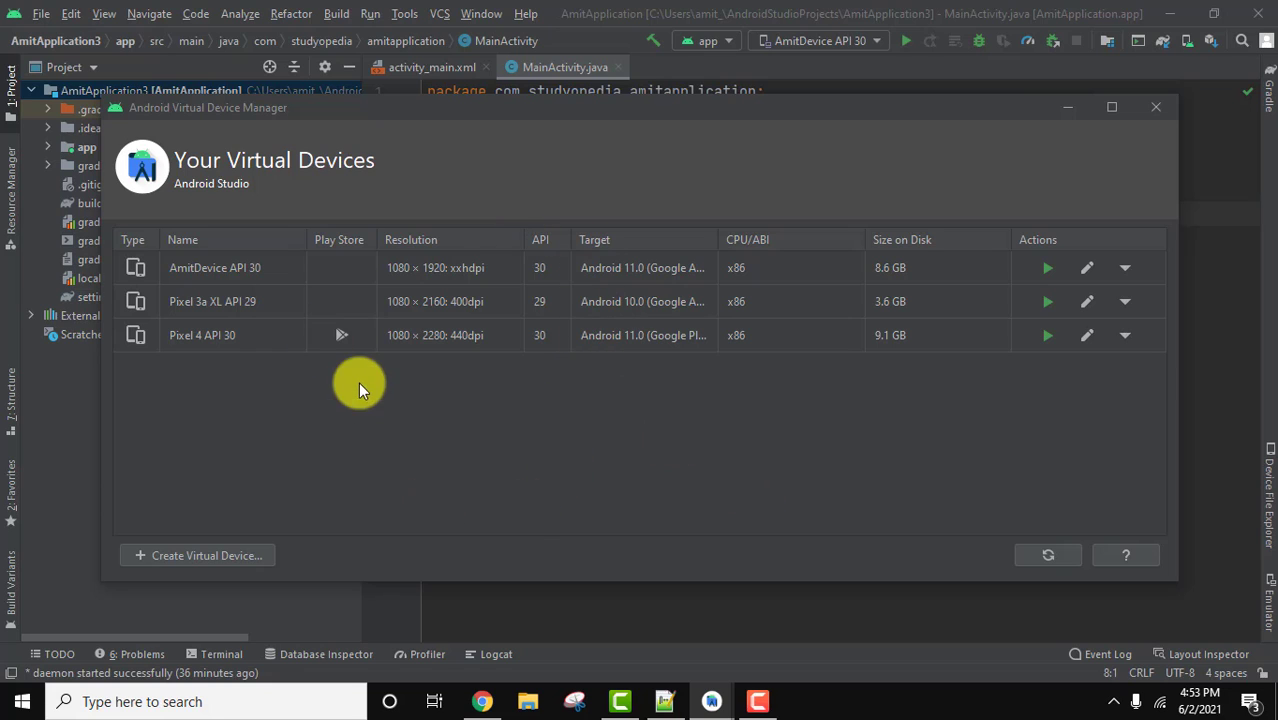
mouse_move(248, 328)
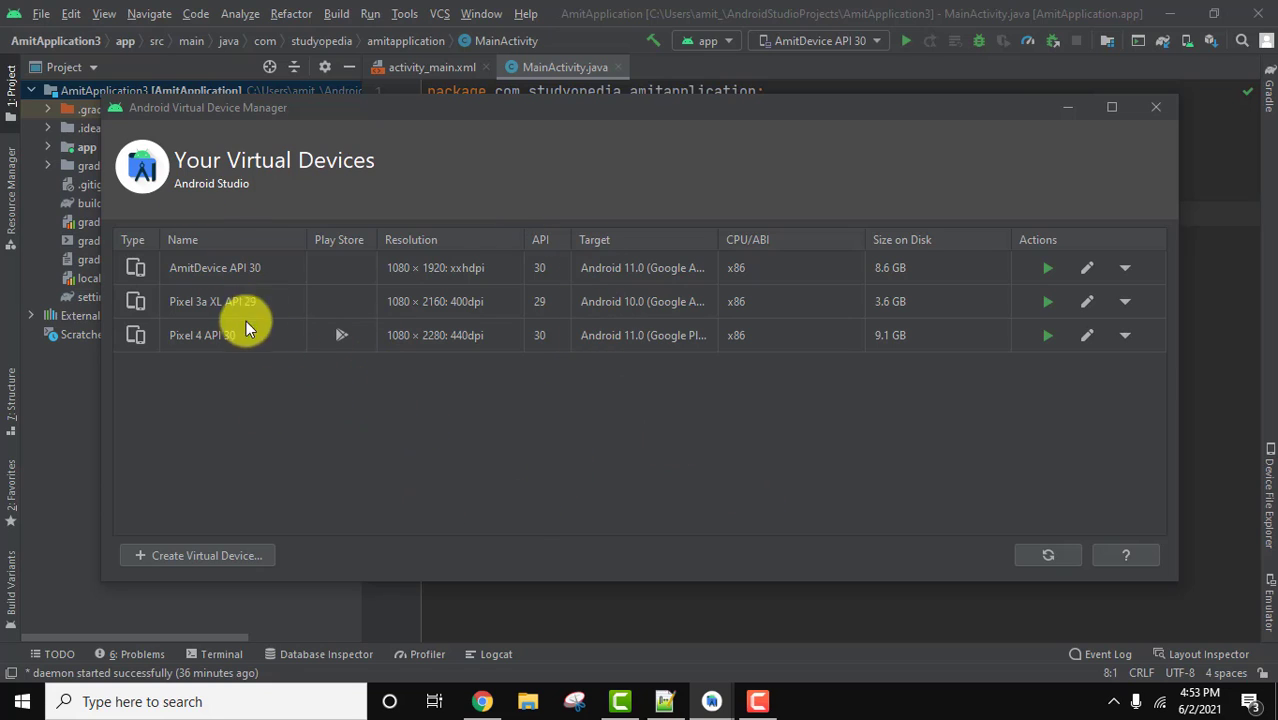
mouse_move(240, 268)
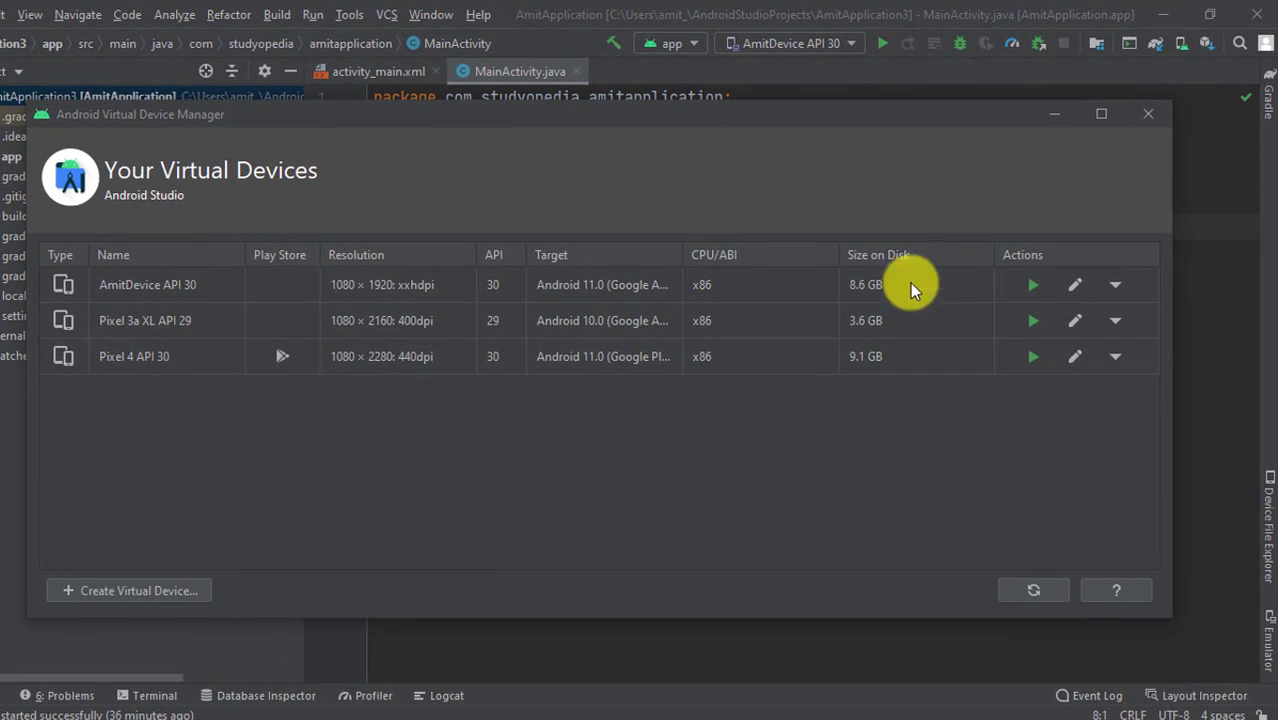
mouse_move(1076, 284)
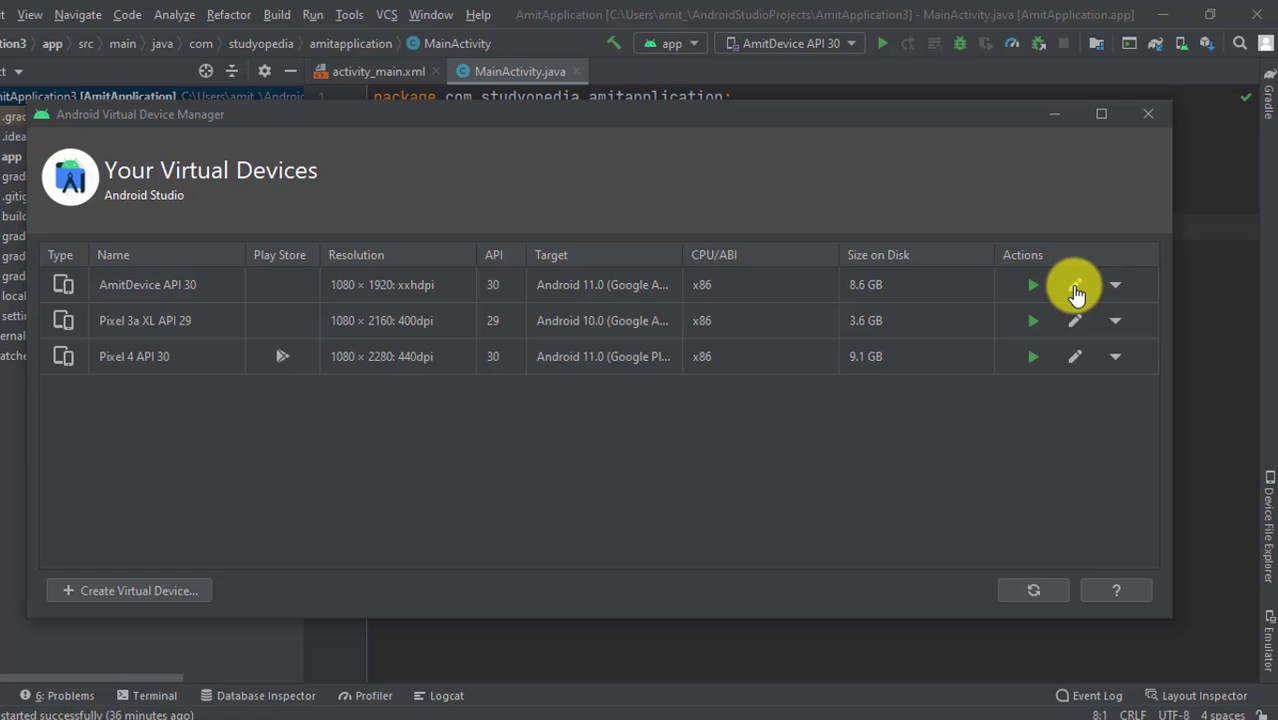
Step: Edit the AmitDevice API 30 virtual device to review its configuration
left_click(1074, 284)
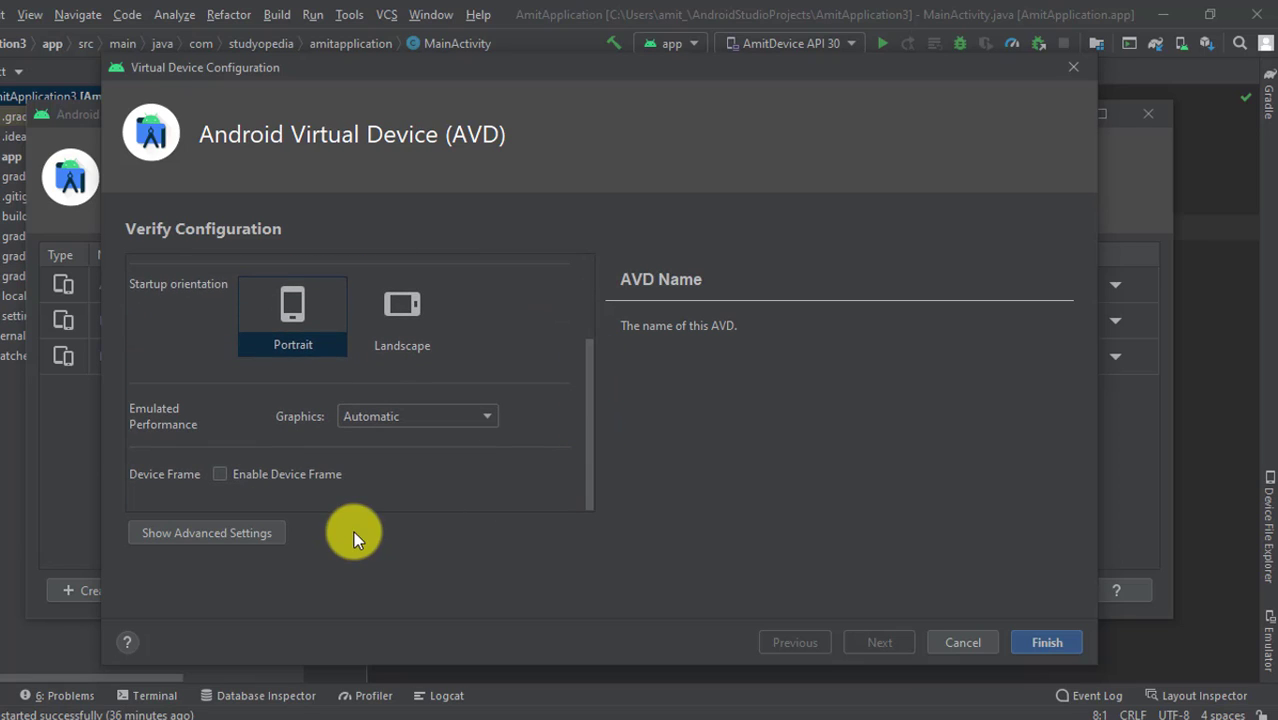
Step: Reveal AmitDevice's advanced settings: 1536 MB RAM, 6144 MB storage, 512 MB SD card
left_click(206, 532)
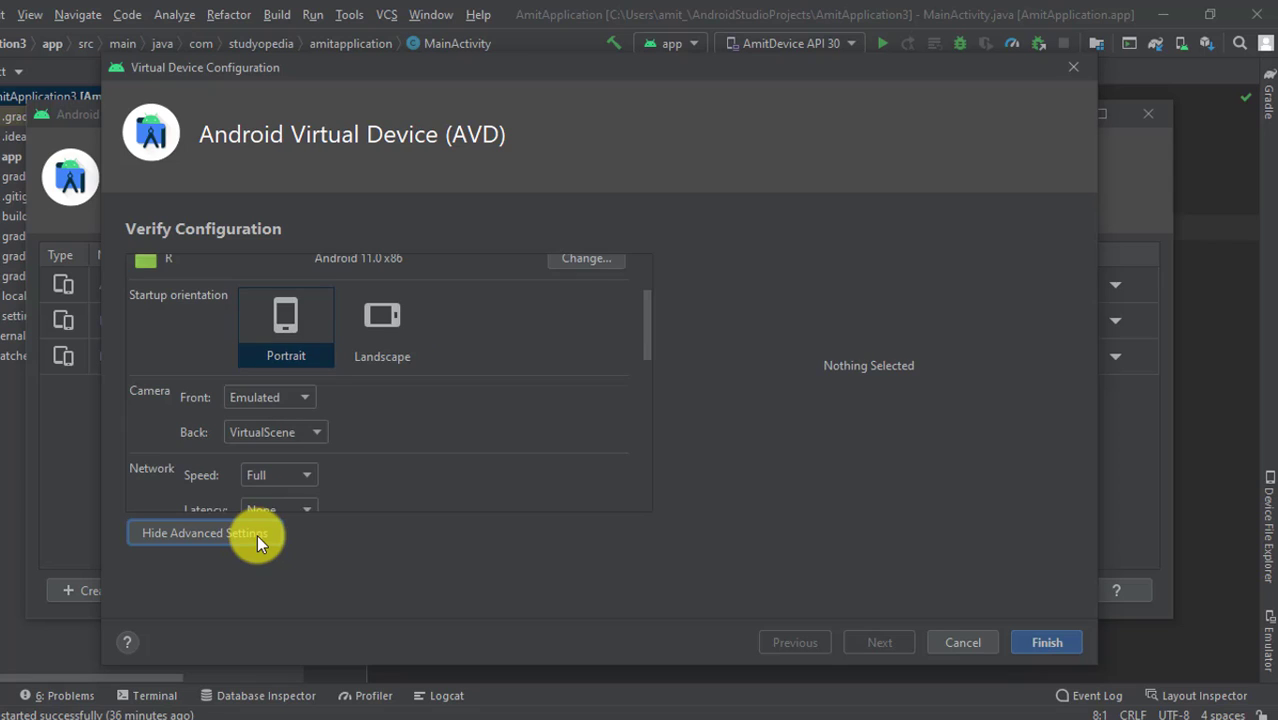
mouse_move(650, 344)
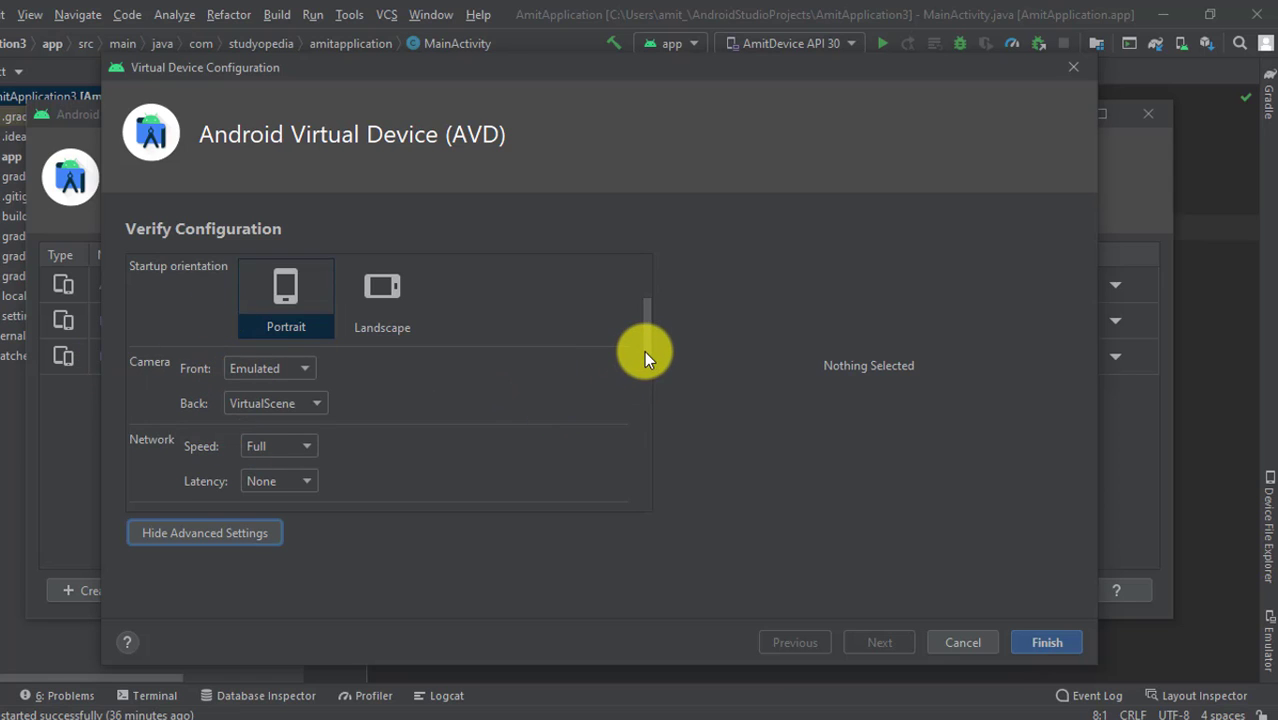
scroll("down", 3)
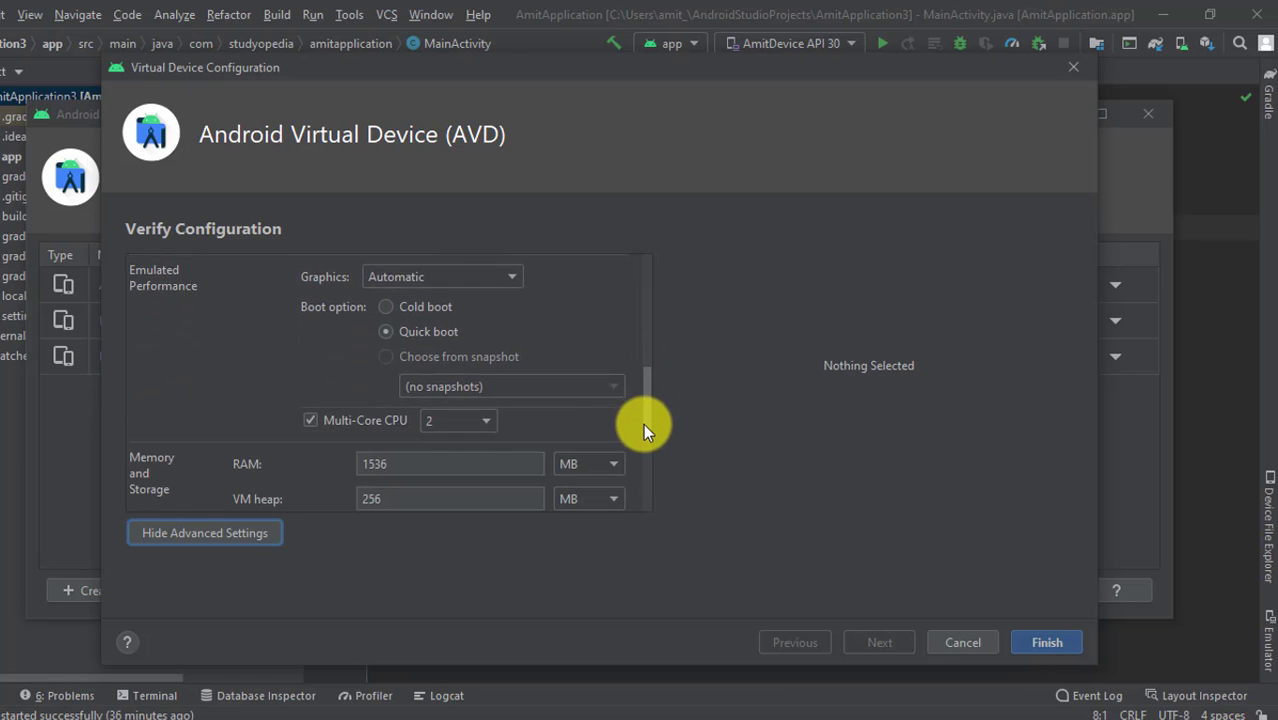
scroll("down", 3)
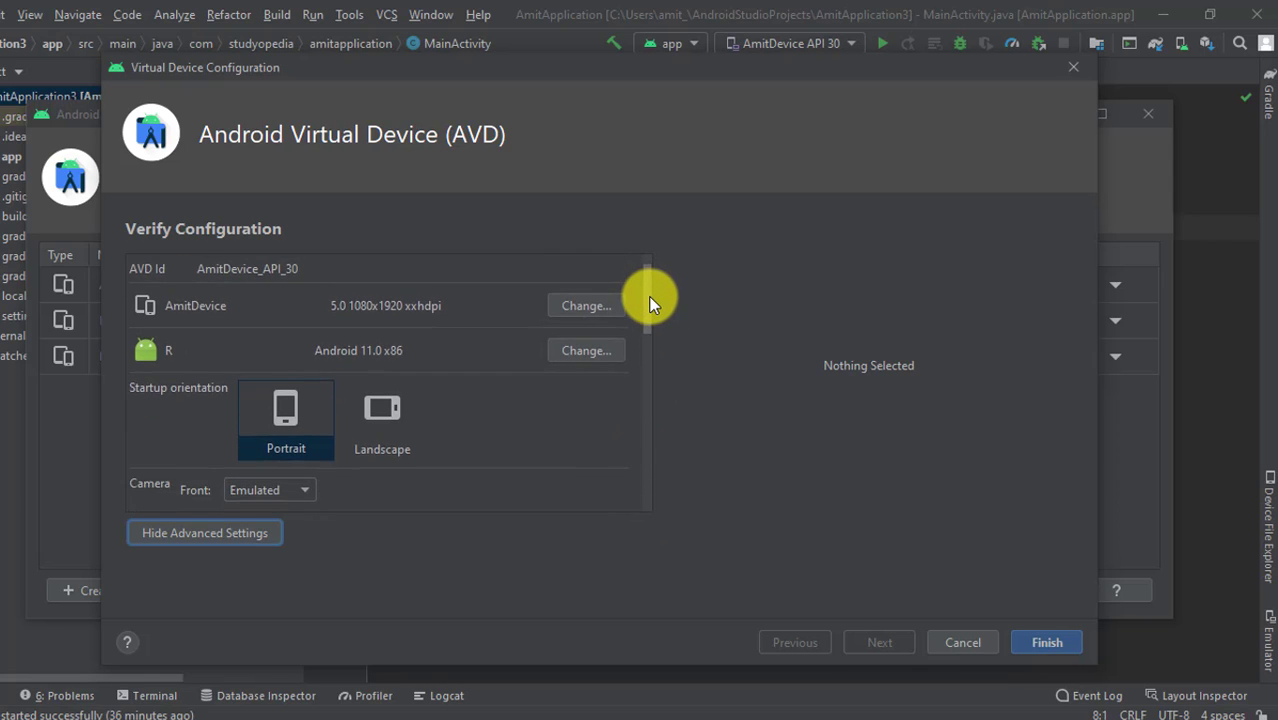
scroll("down", 3)
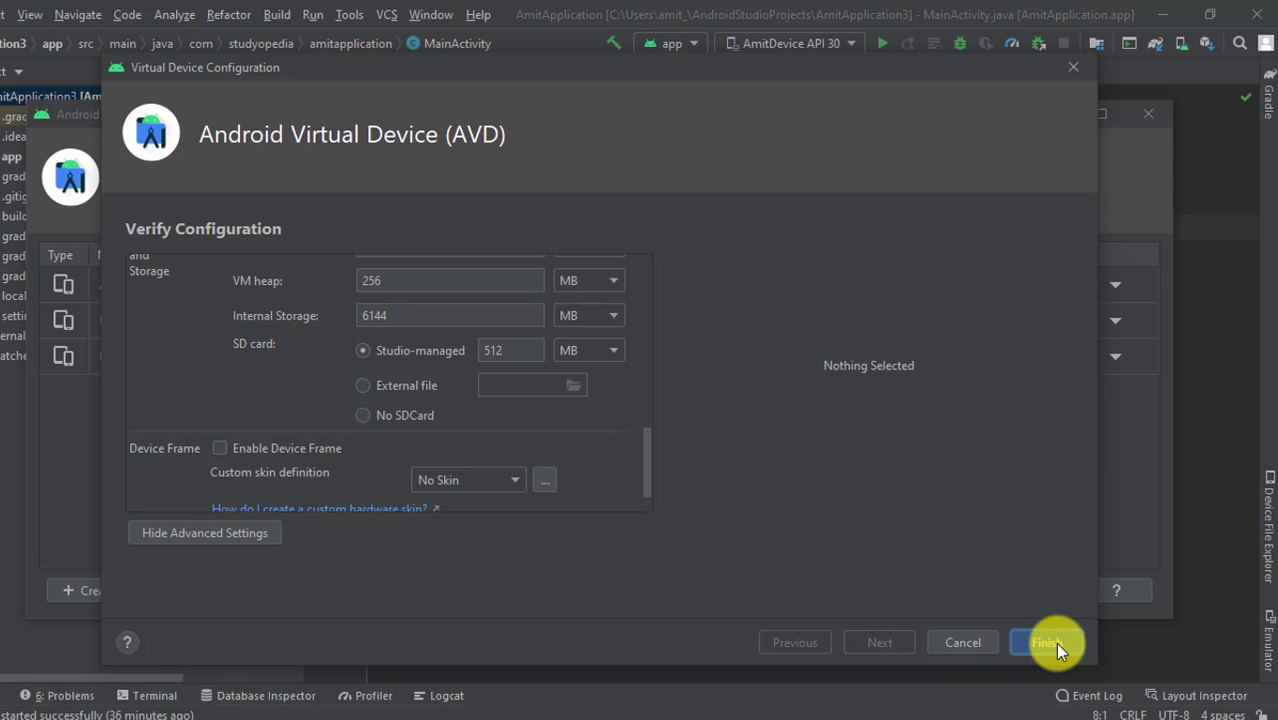
Step: Finish to save AmitDevice's configuration, returning to the list showing it at 9.1 GB
left_click(1048, 642)
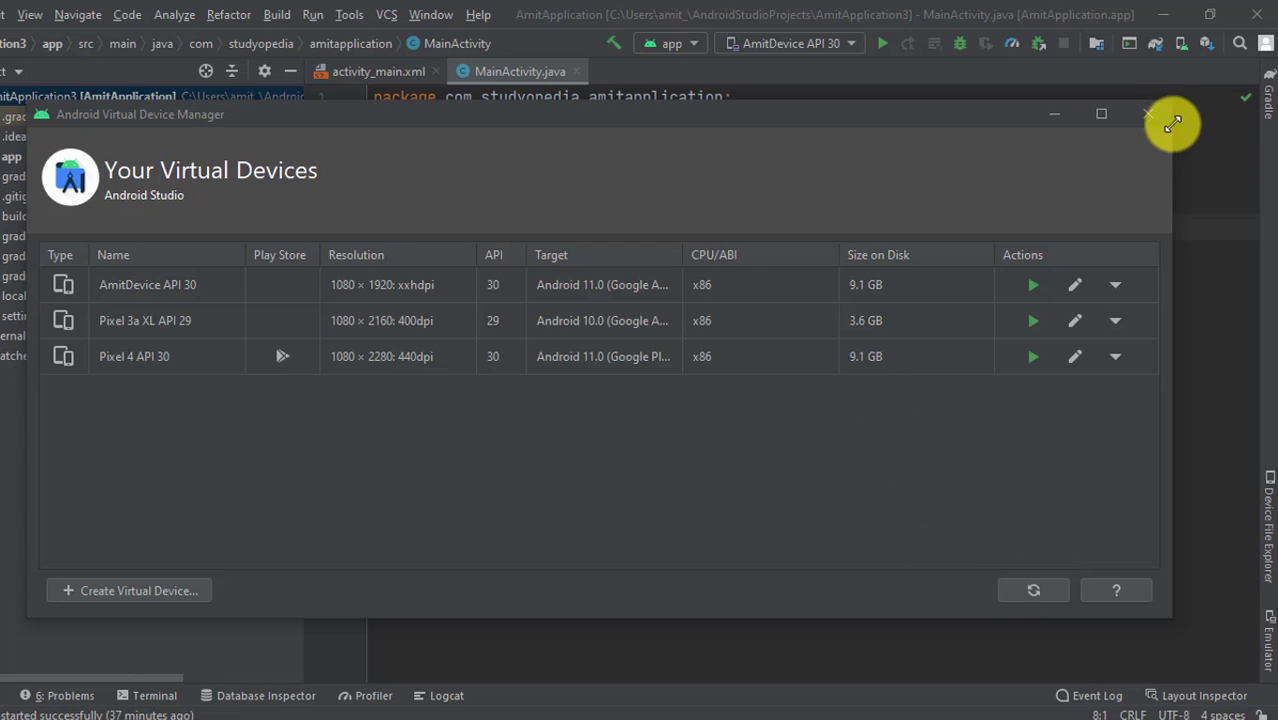
mouse_move(1148, 114)
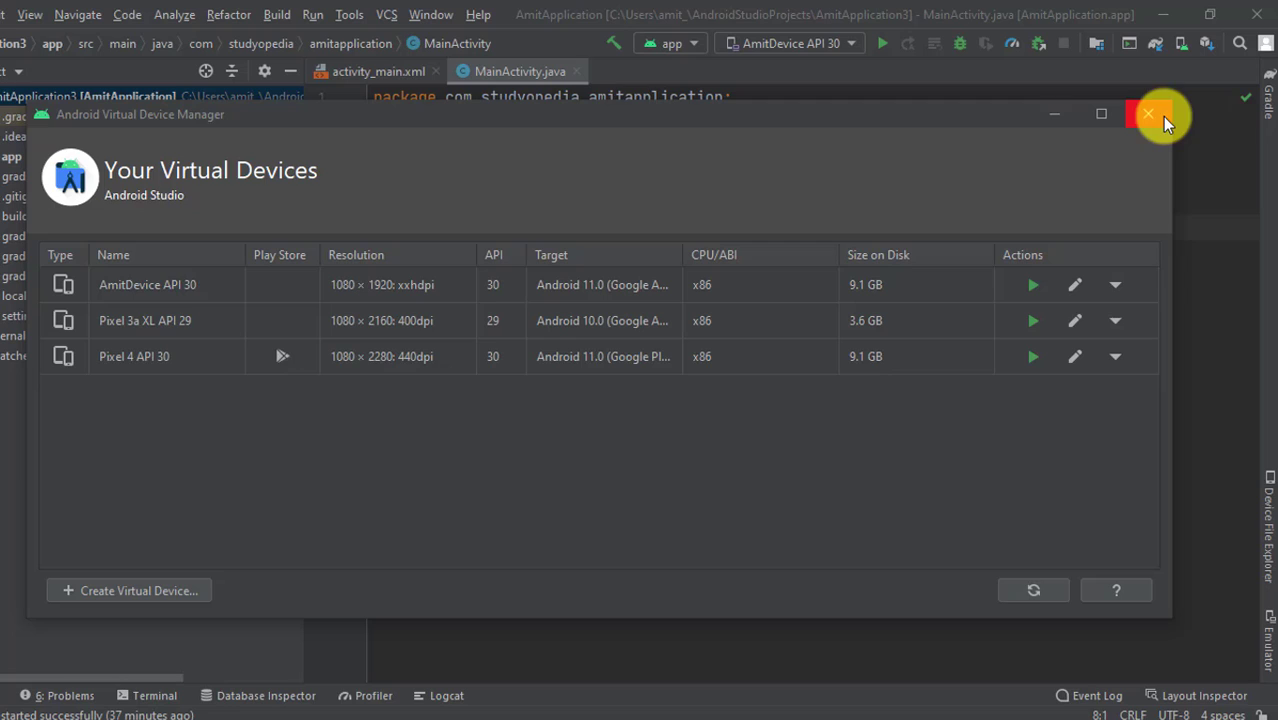
mouse_move(1104, 116)
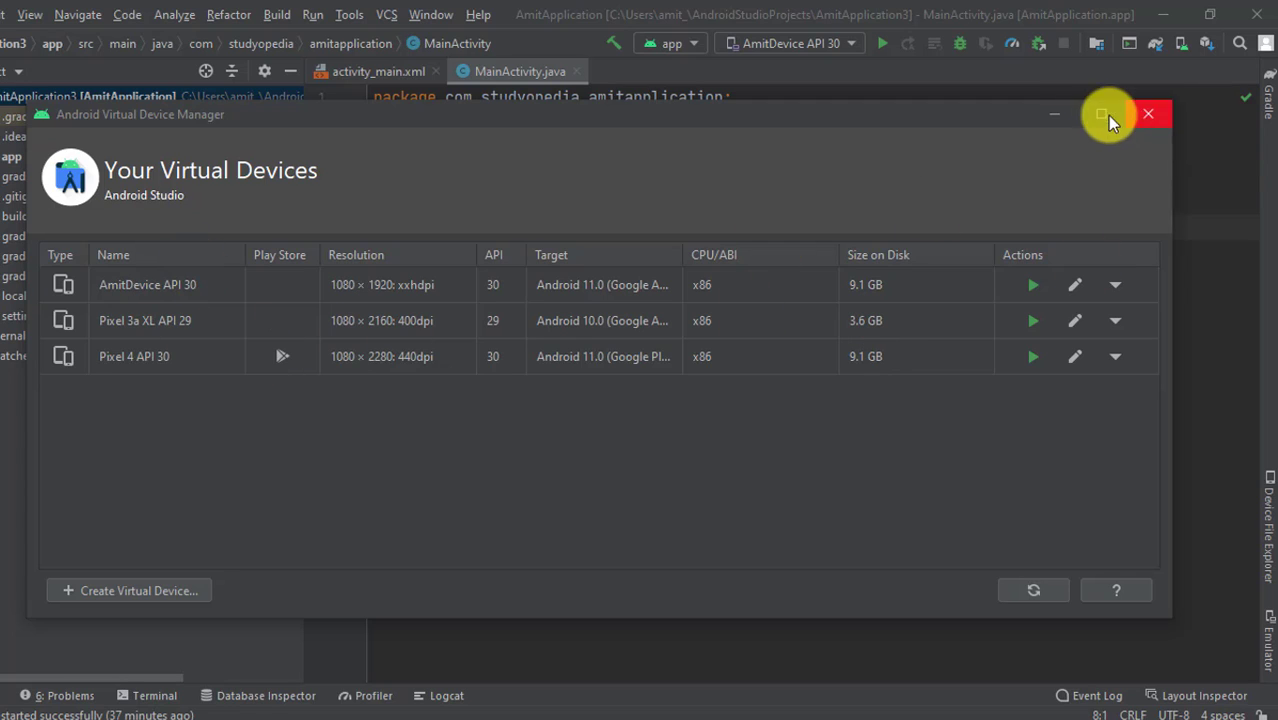